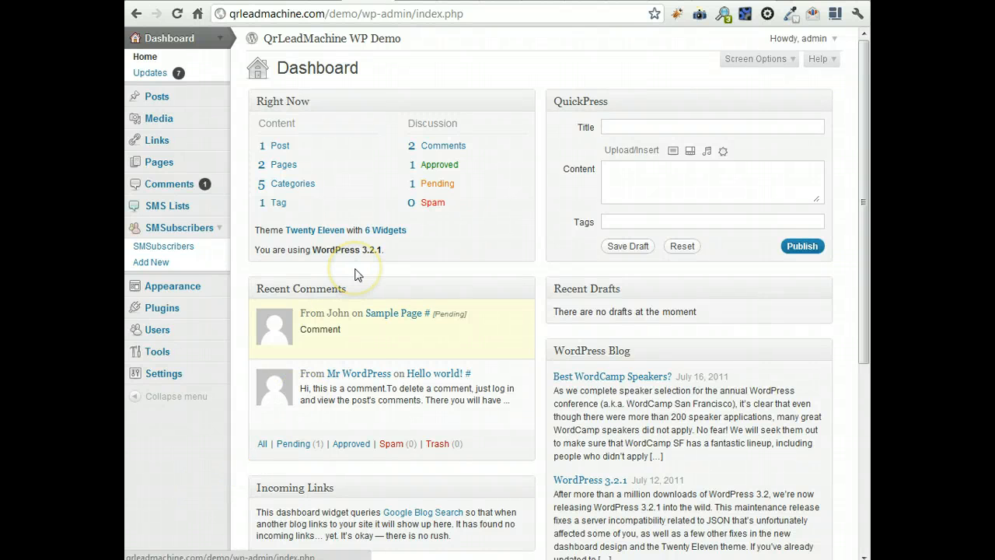
pyautogui.moveTo(219, 262)
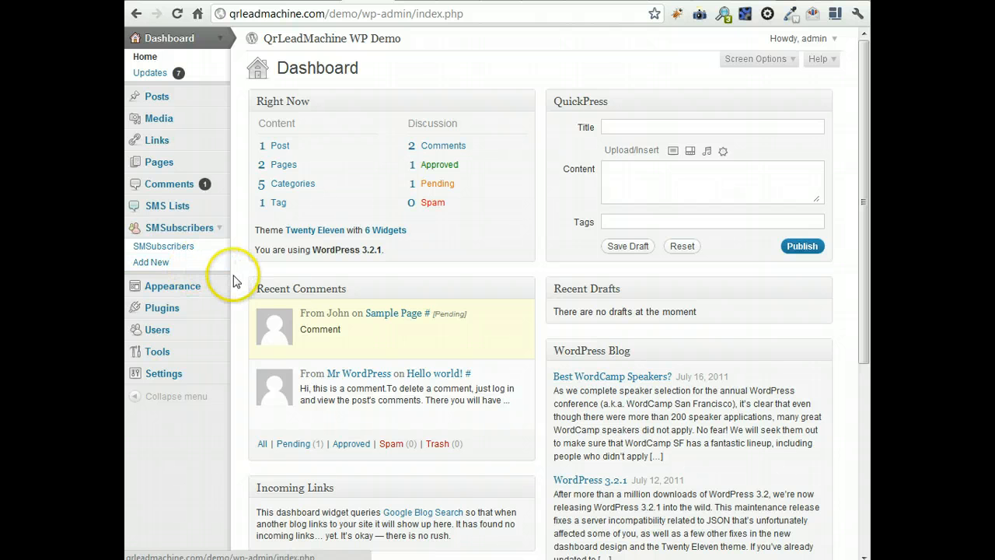
pyautogui.moveTo(219, 211)
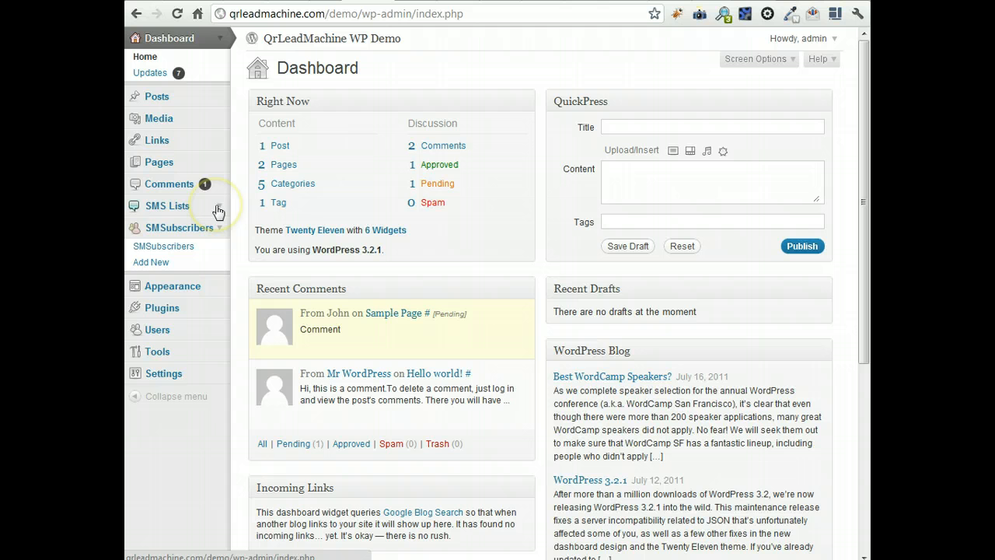
pyautogui.moveTo(219, 211)
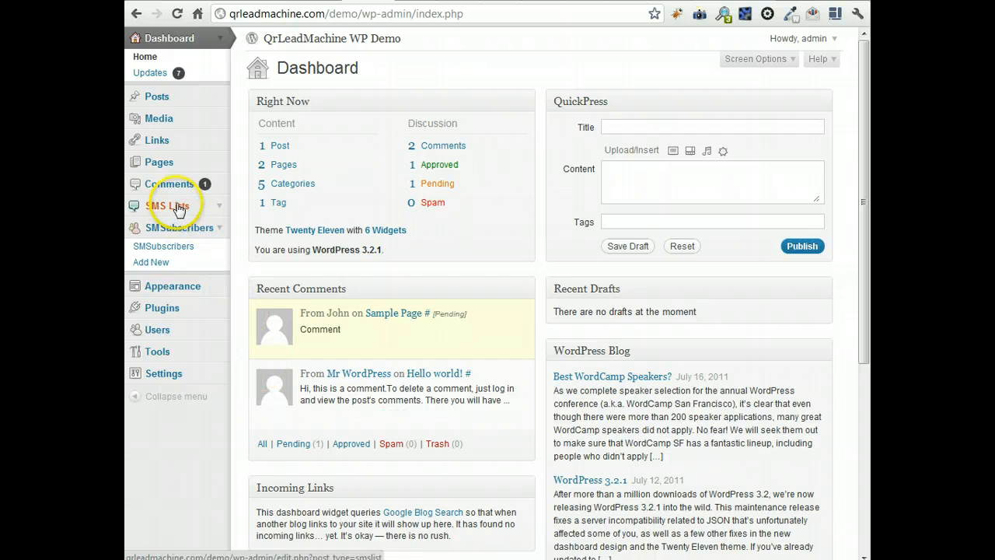
pyautogui.moveTo(180, 208)
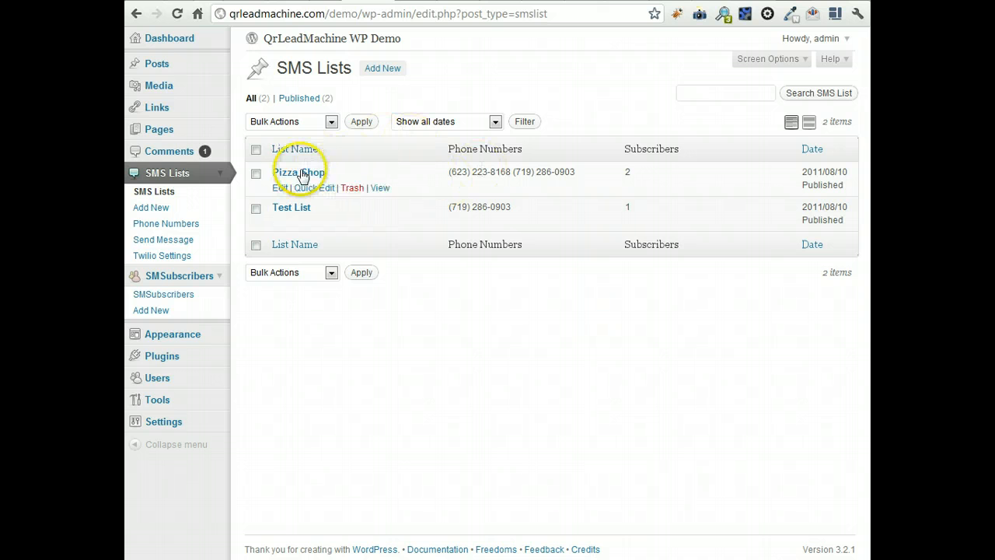
pyautogui.moveTo(302, 159)
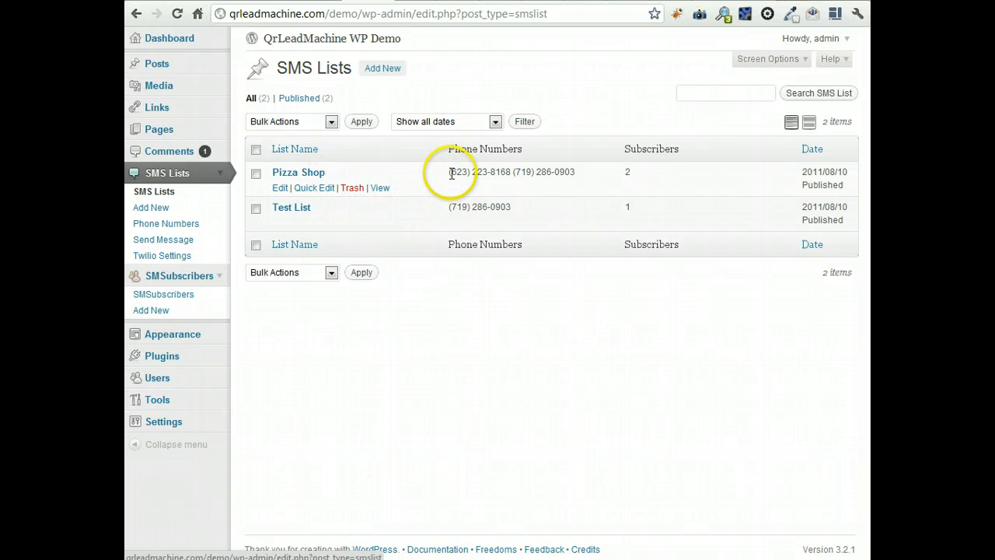
pyautogui.moveTo(541, 172)
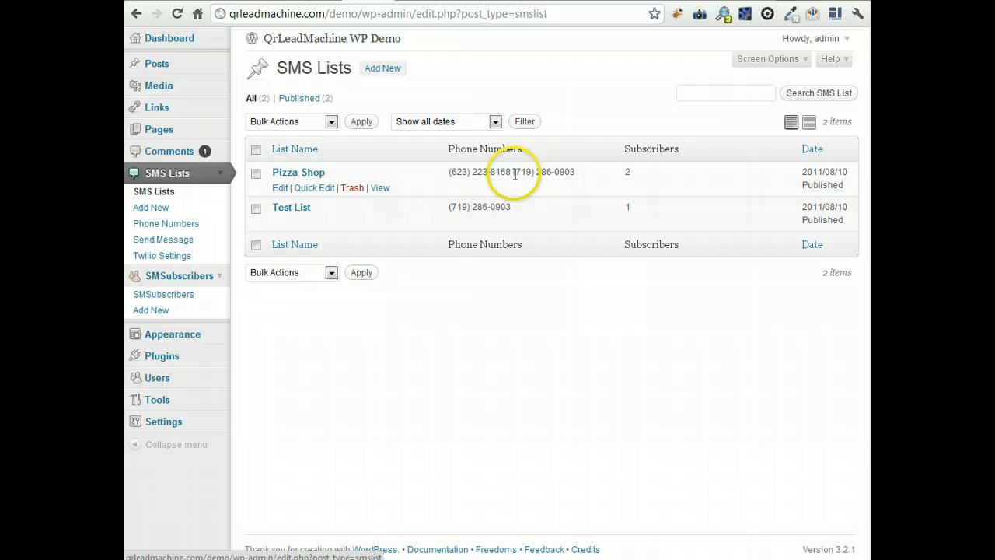
pyautogui.moveTo(314, 174)
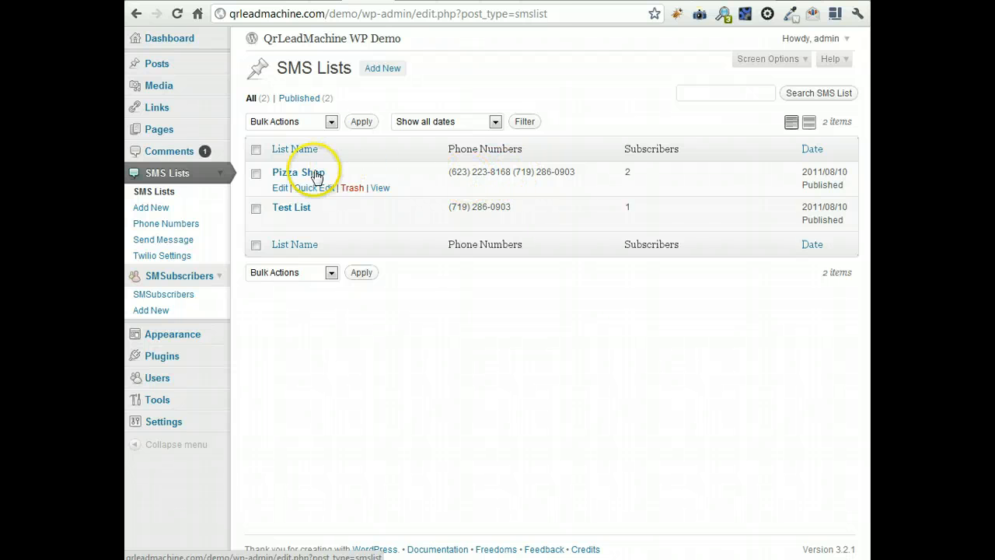
# Open the Pizza Shop list's edit page showing keywords 'default' and 'pizza3' and its two phone numbers
pyautogui.click(305, 171)
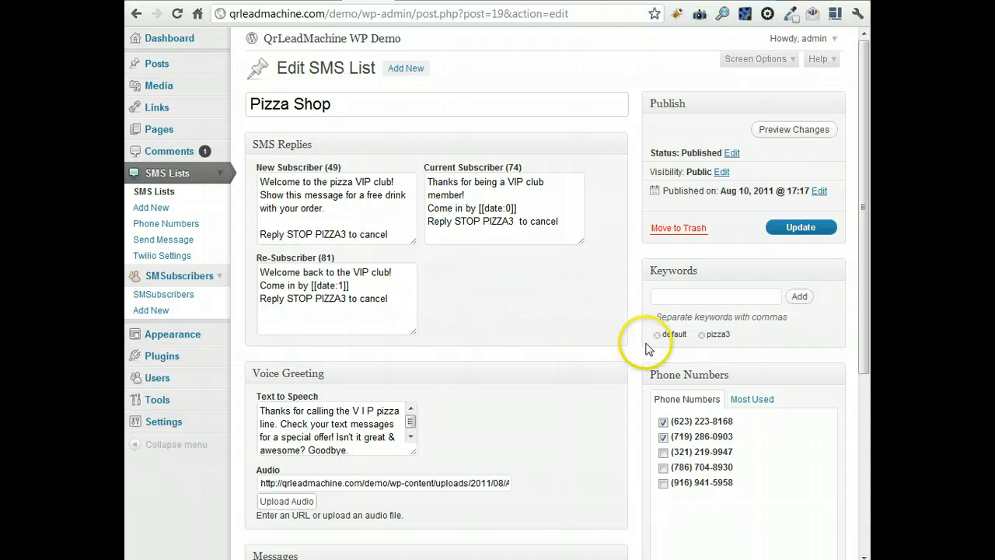
pyautogui.click(715, 297)
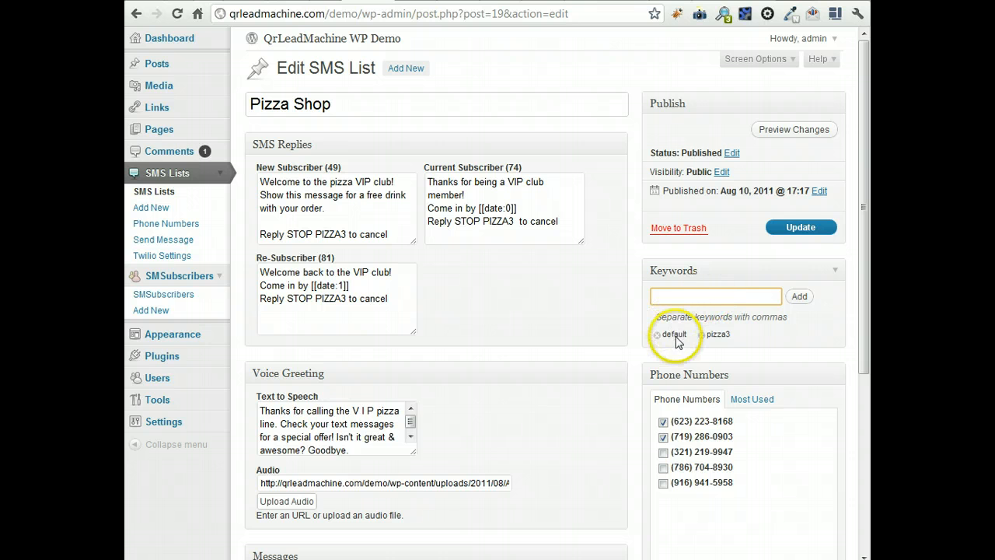
pyautogui.moveTo(731, 309)
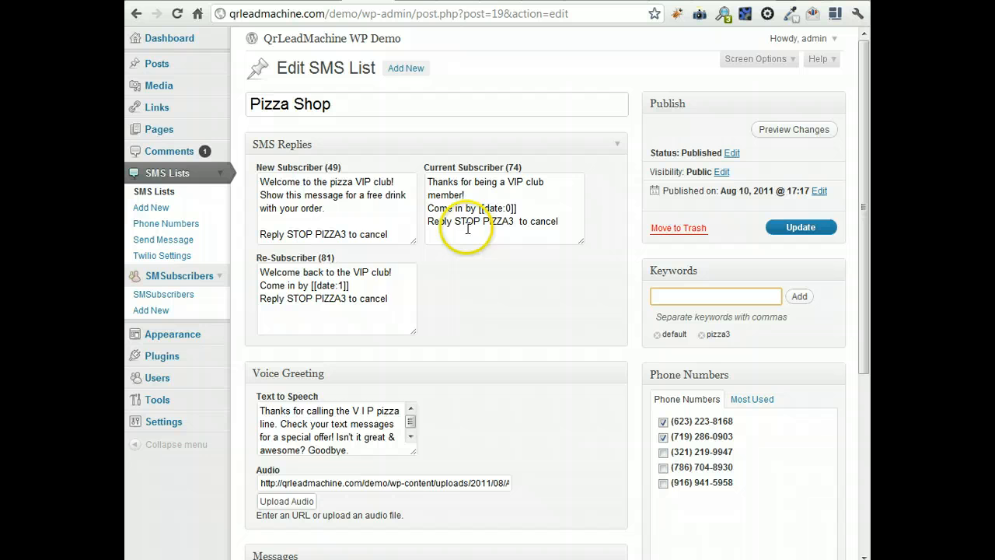
pyautogui.moveTo(433, 261)
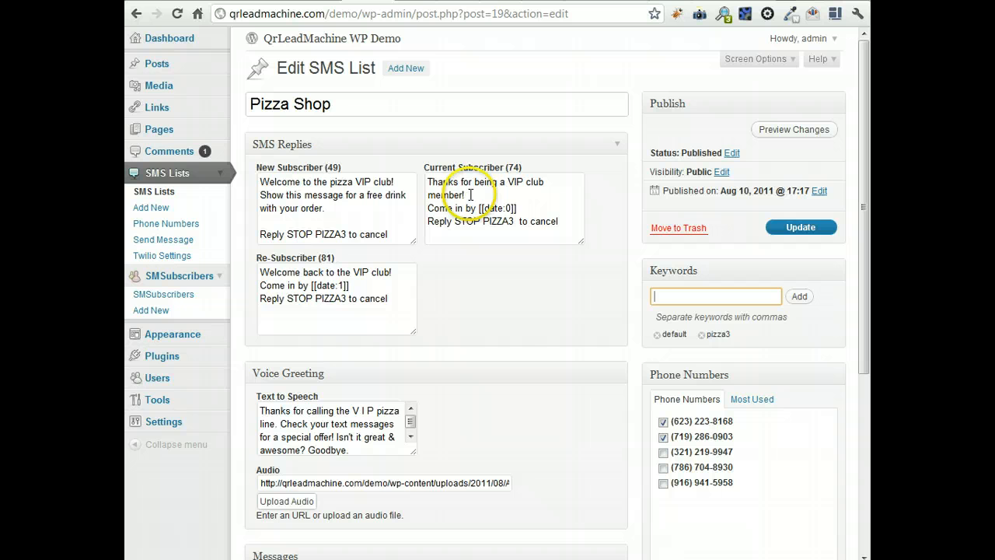
pyautogui.moveTo(367, 307)
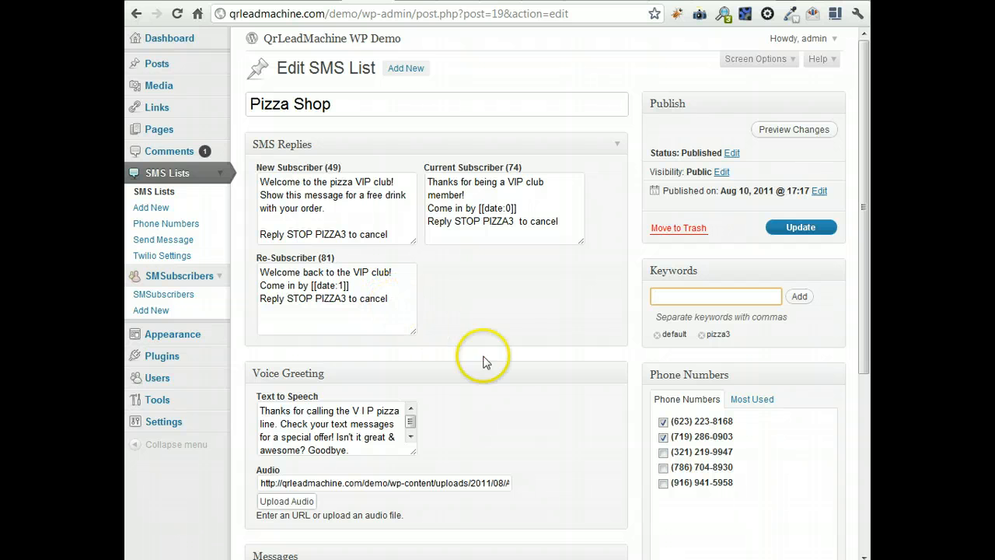
pyautogui.scroll(-3)
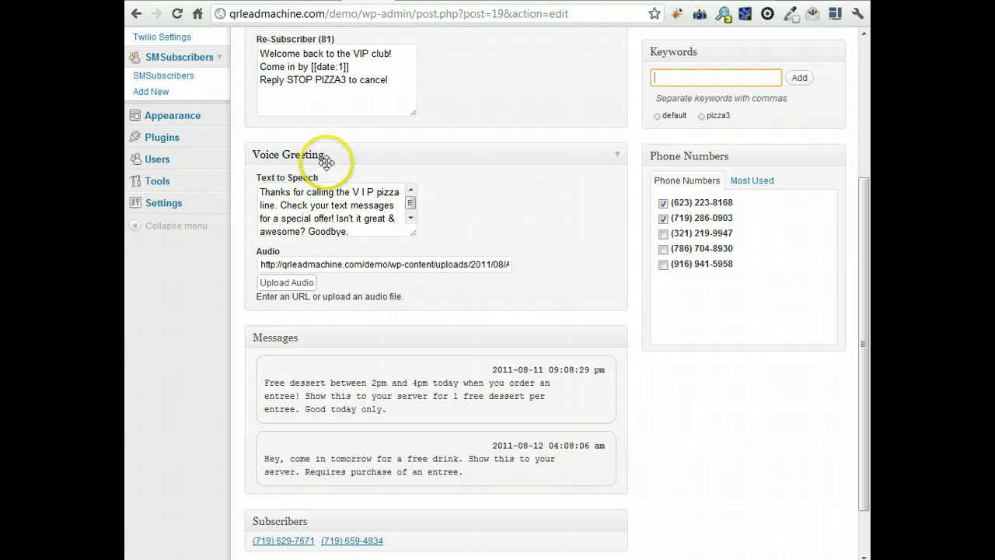
pyautogui.moveTo(458, 238)
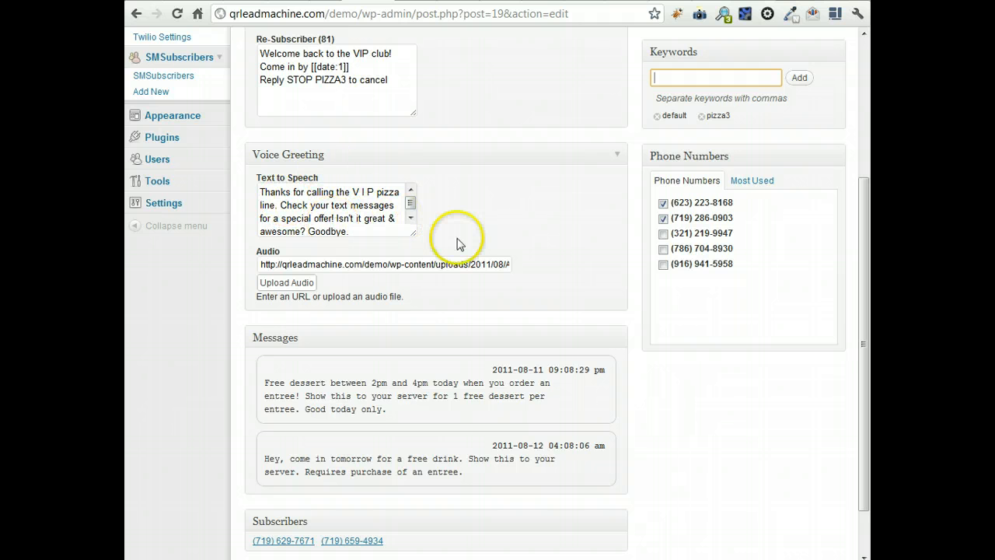
pyautogui.moveTo(338, 224)
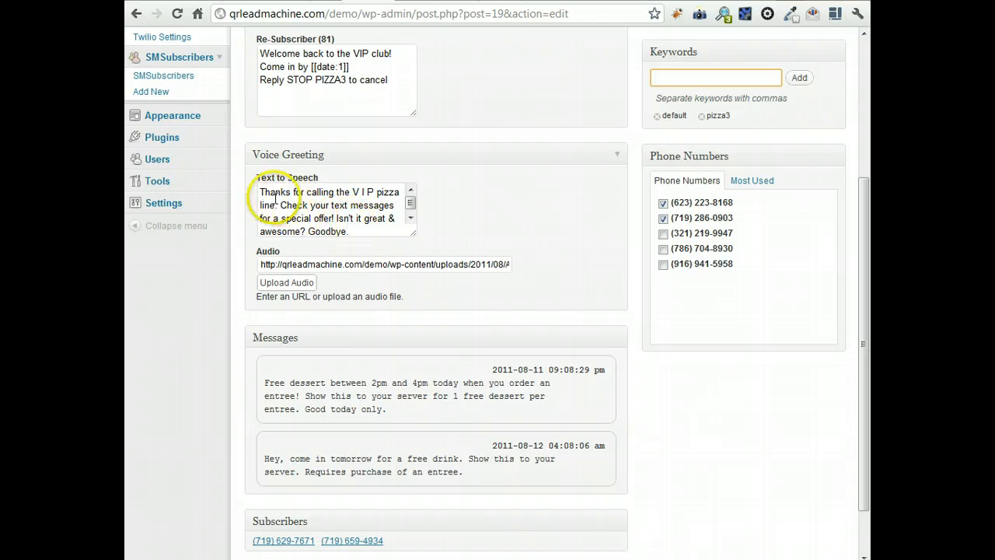
pyautogui.moveTo(360, 231)
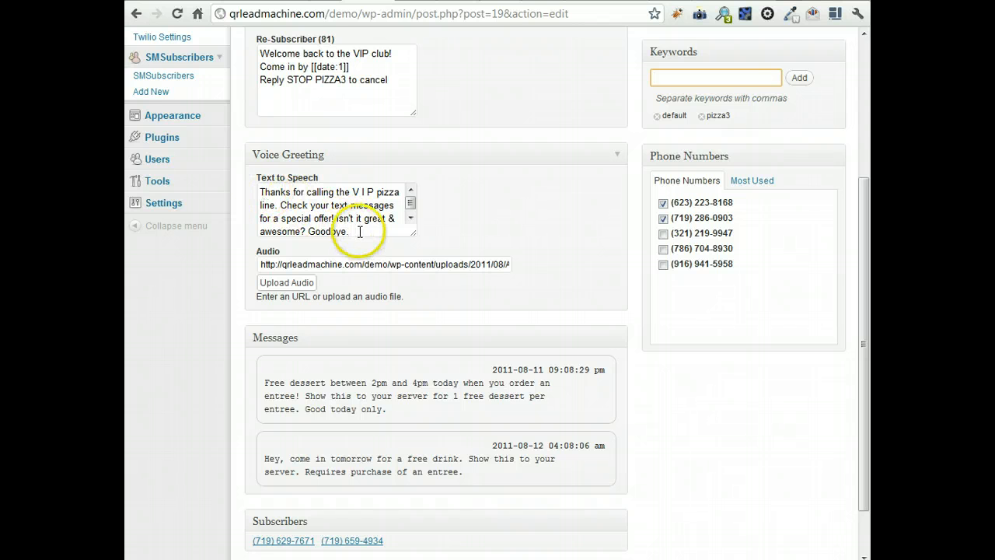
pyautogui.moveTo(321, 265)
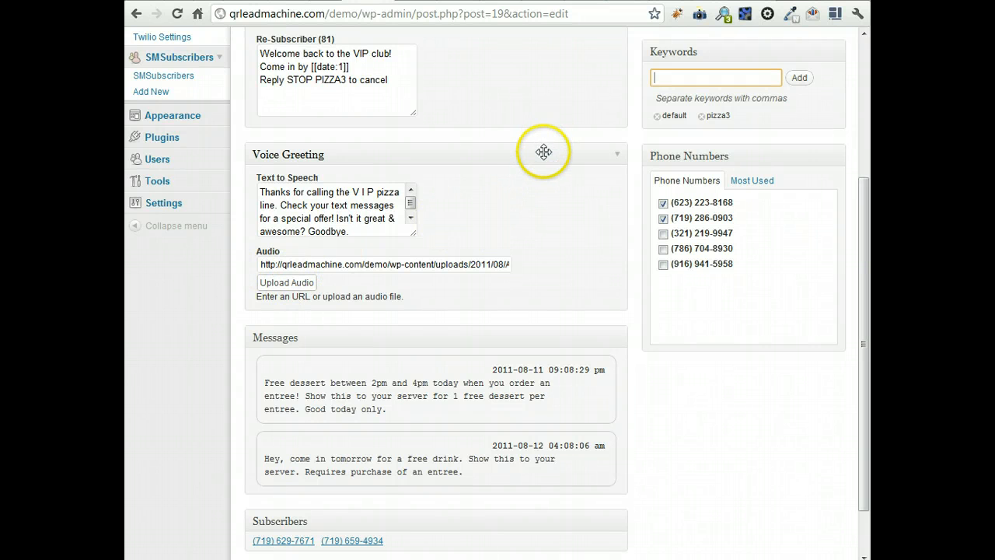
pyautogui.moveTo(618, 153)
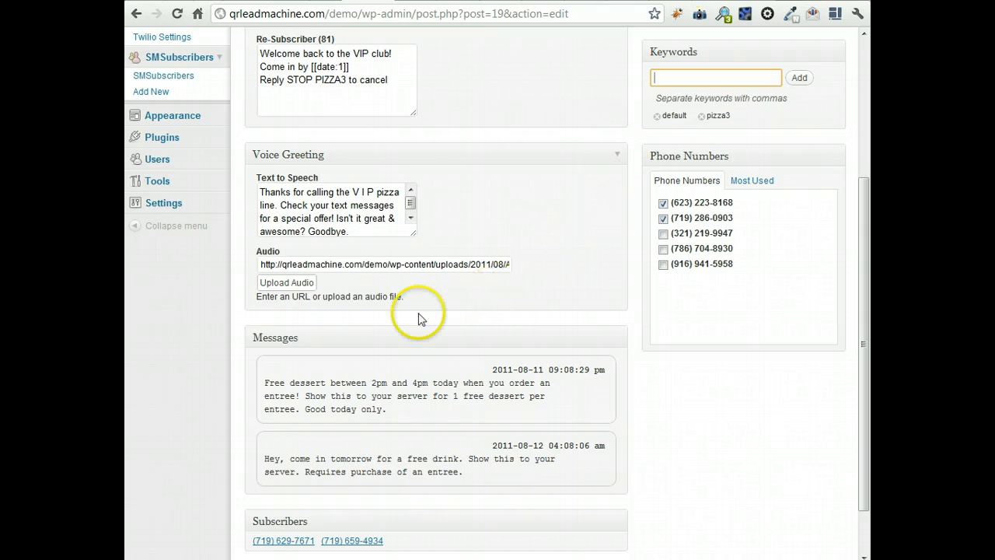
pyautogui.moveTo(412, 301)
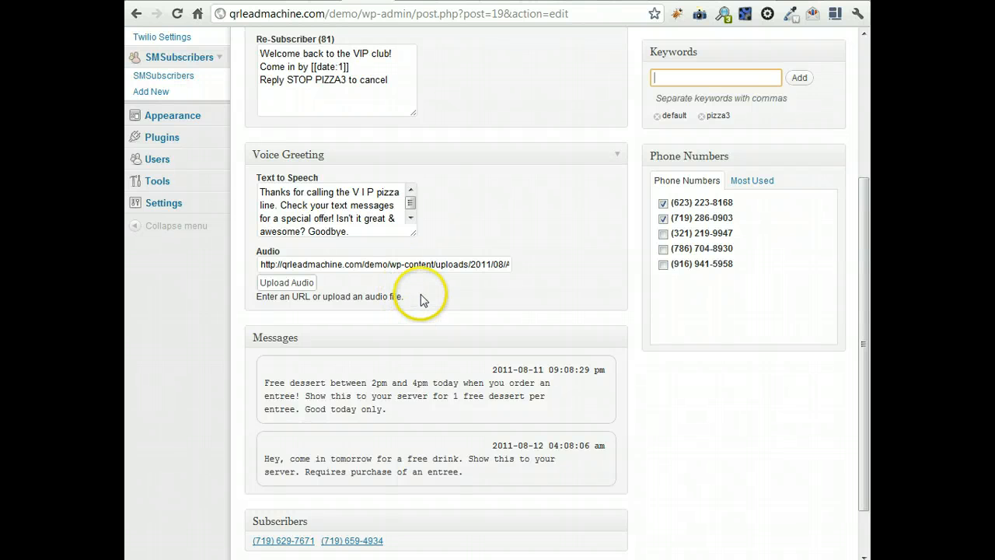
pyautogui.moveTo(410, 303)
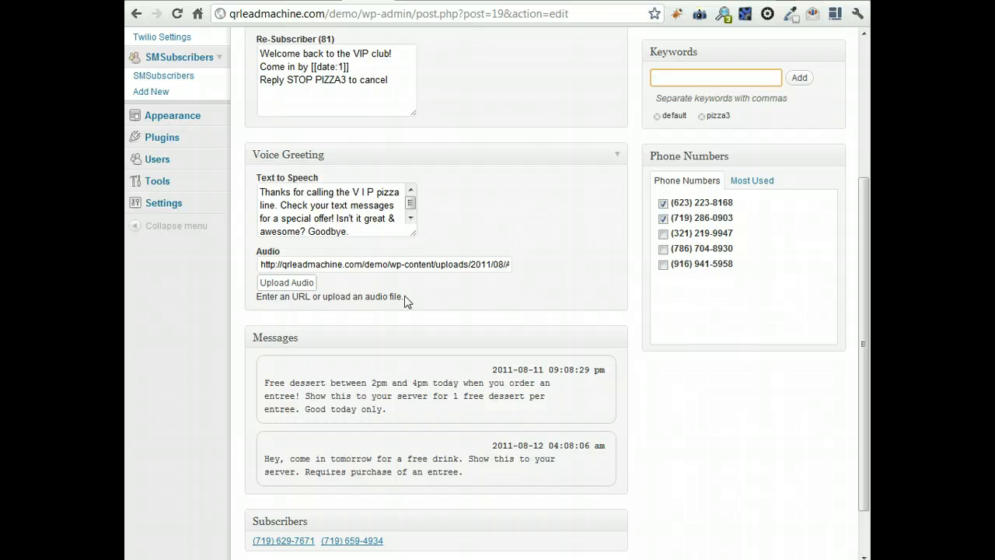
pyautogui.click(715, 77)
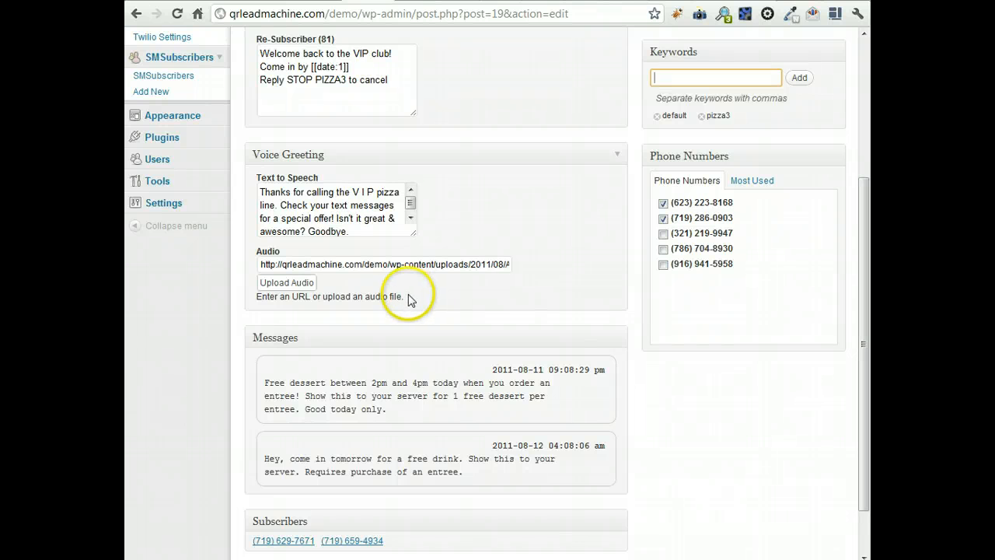
pyautogui.moveTo(402, 292)
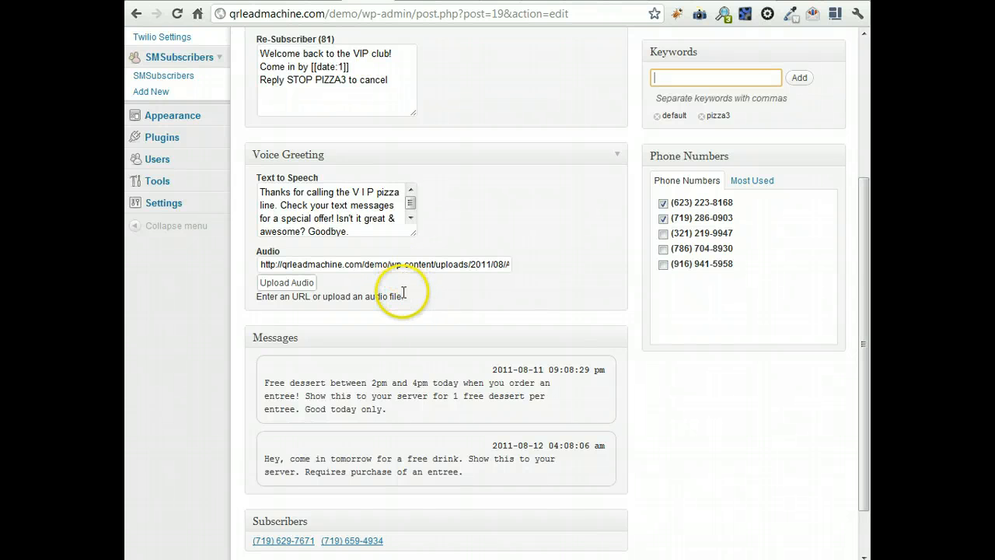
pyautogui.moveTo(407, 302)
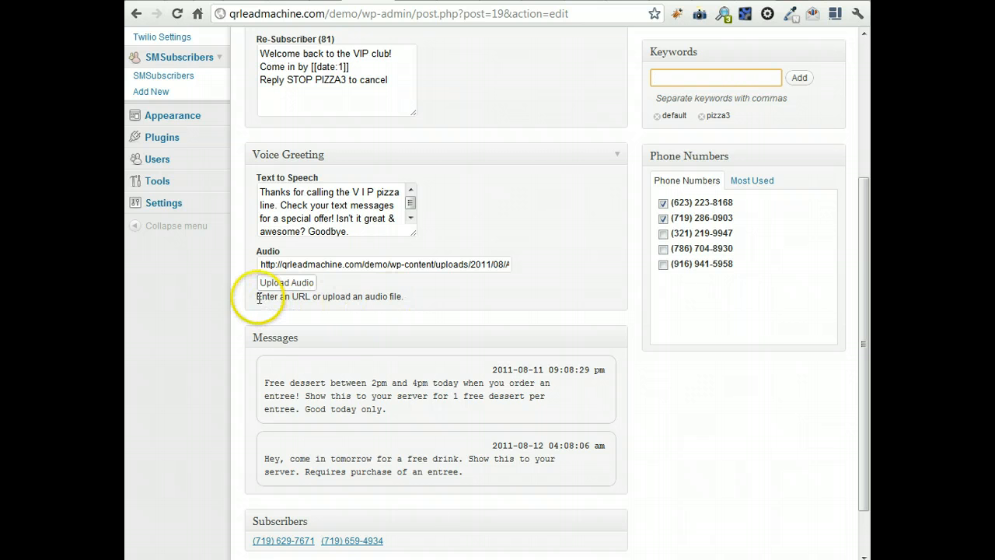
pyautogui.scroll(-3)
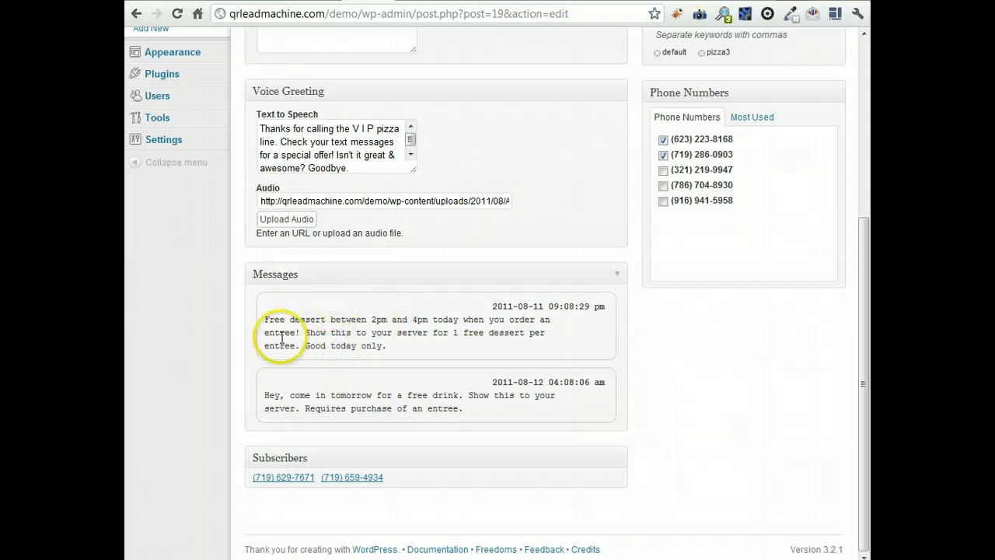
pyautogui.moveTo(420, 385)
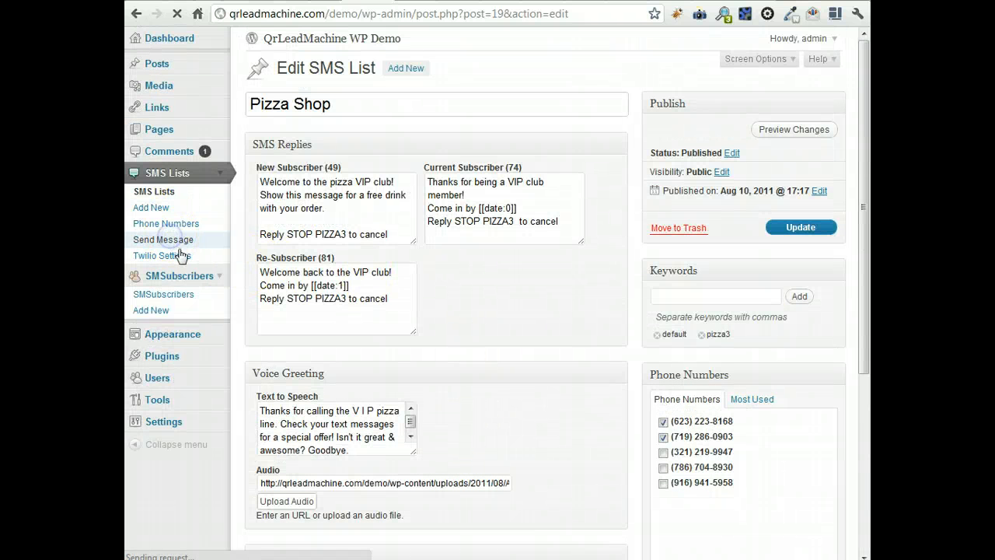
# Start a new SMS broadcast with the Pizza Shop list ticked as recipients
pyautogui.click(162, 240)
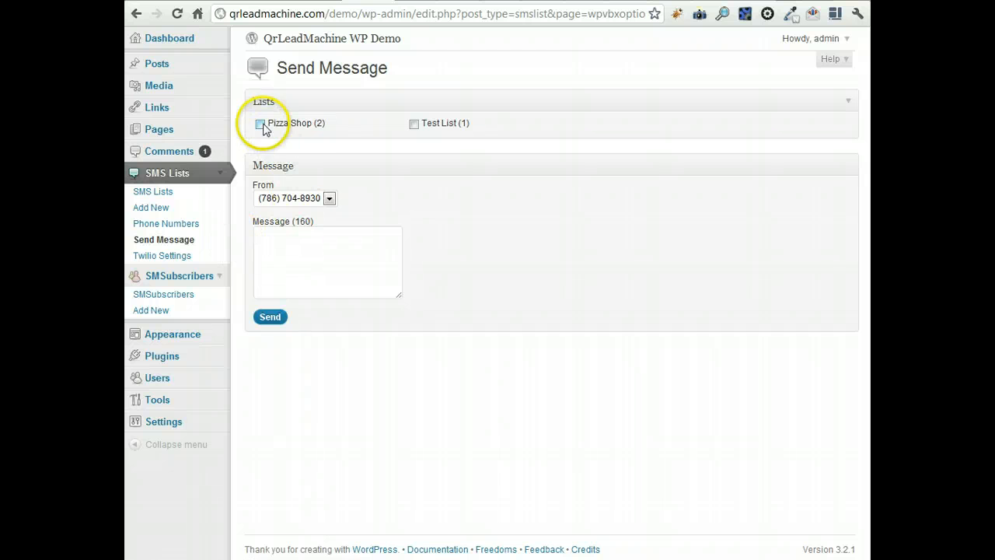
pyautogui.click(260, 123)
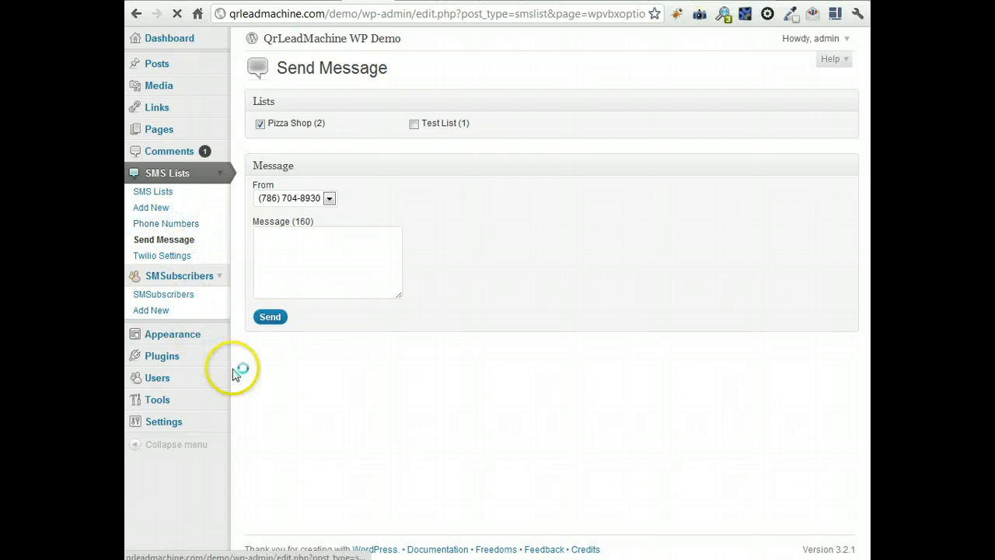
# Search Twilio for phone numbers available to buy in area code 719
pyautogui.click(166, 223)
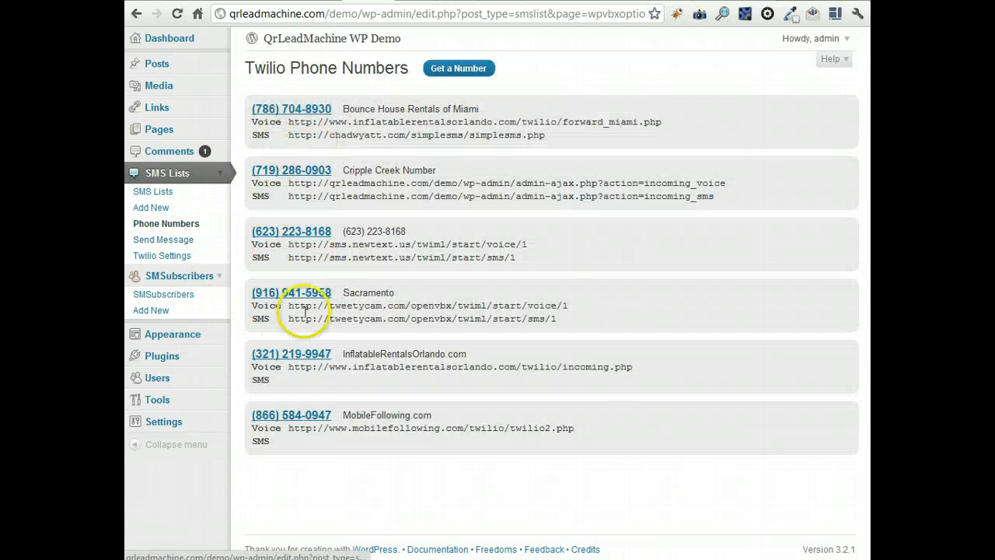
pyautogui.moveTo(453, 78)
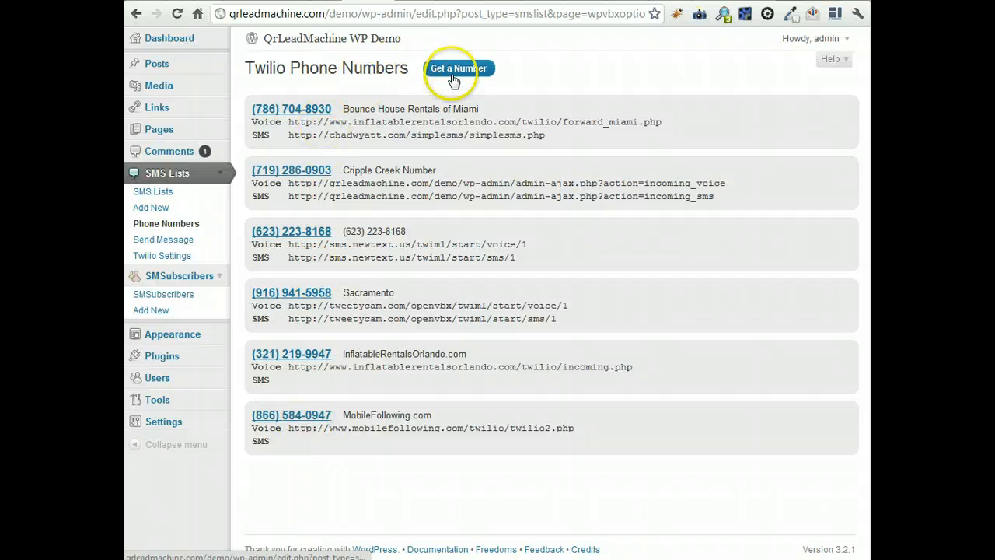
pyautogui.click(457, 68)
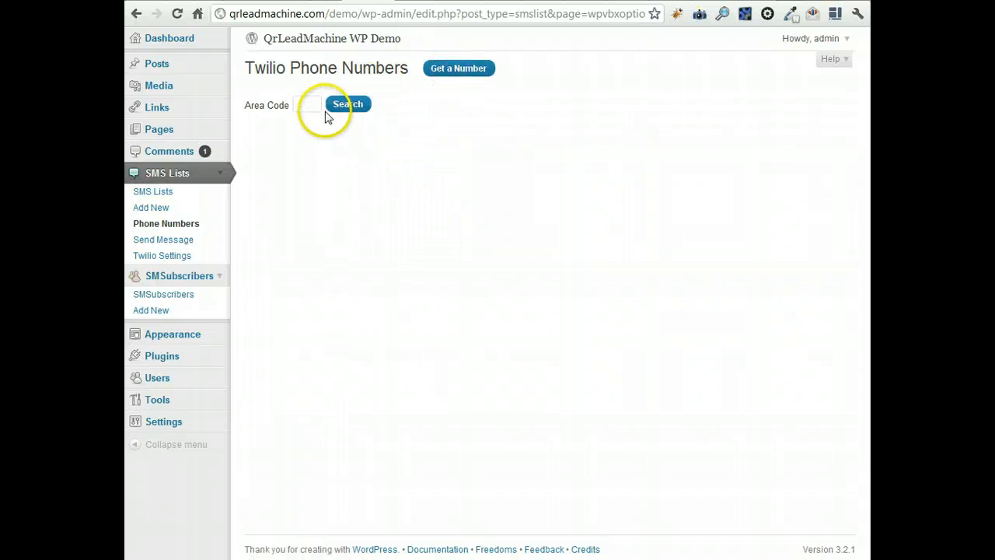
pyautogui.write('719')
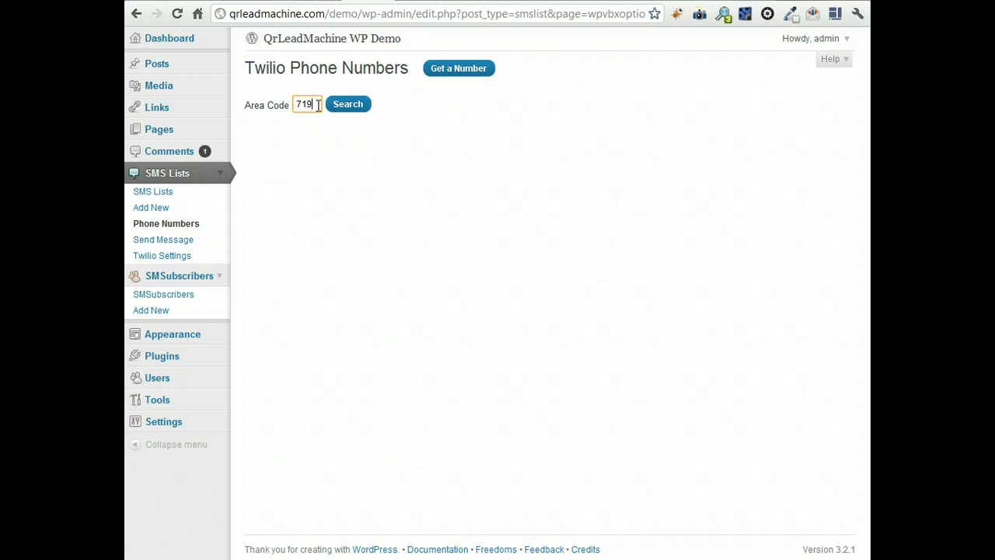
pyautogui.click(347, 104)
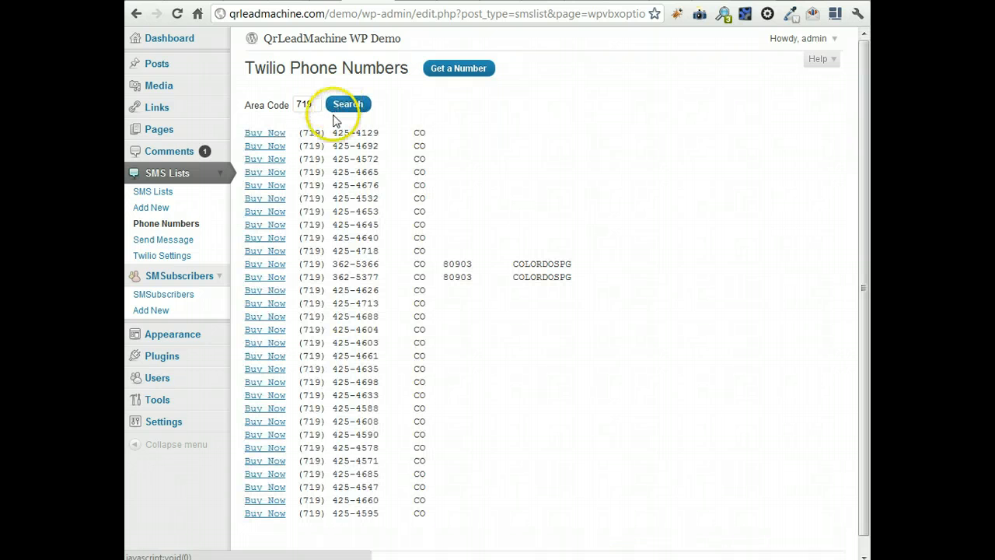
pyautogui.moveTo(268, 342)
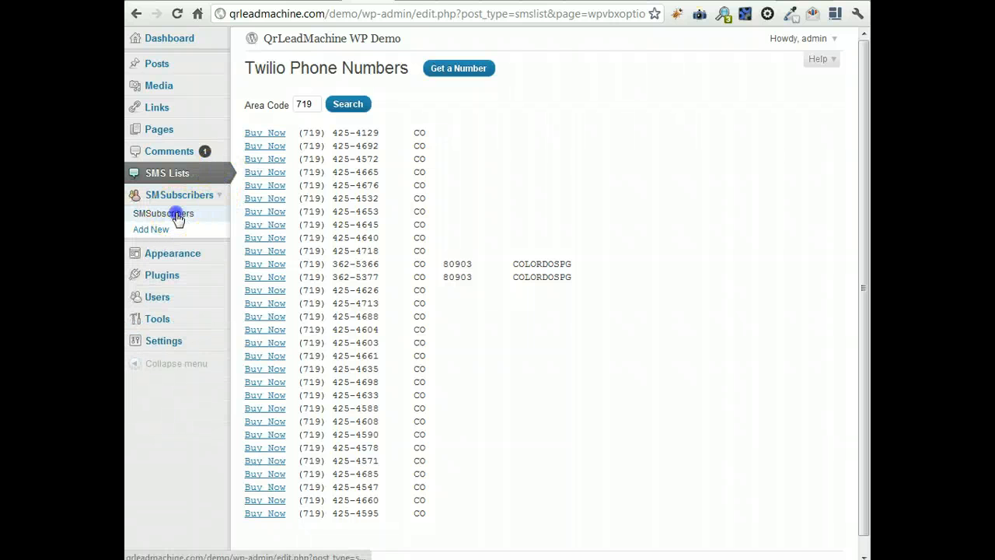
# Show the SMSubscribers page listing the three subscriber phone numbers and their lists
pyautogui.click(163, 213)
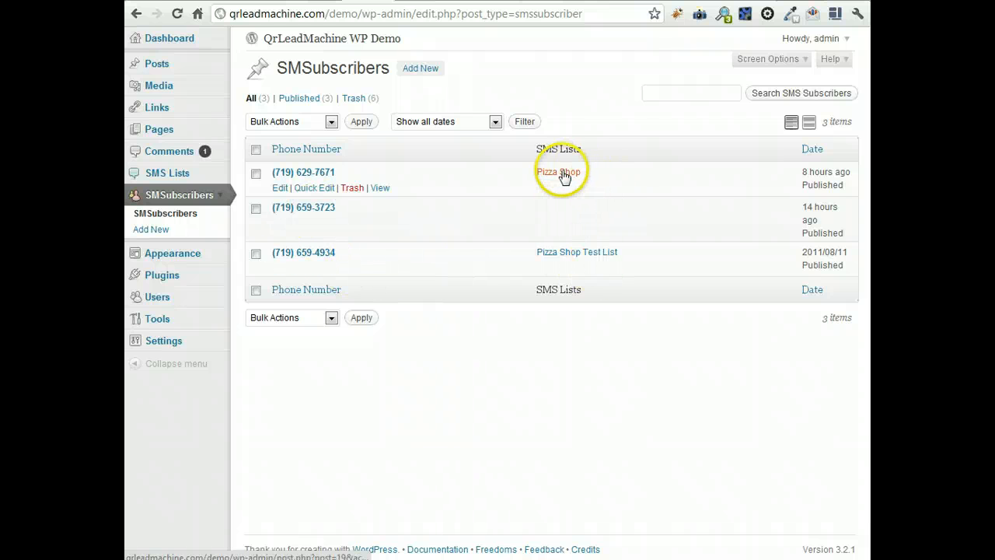
pyautogui.moveTo(305, 173)
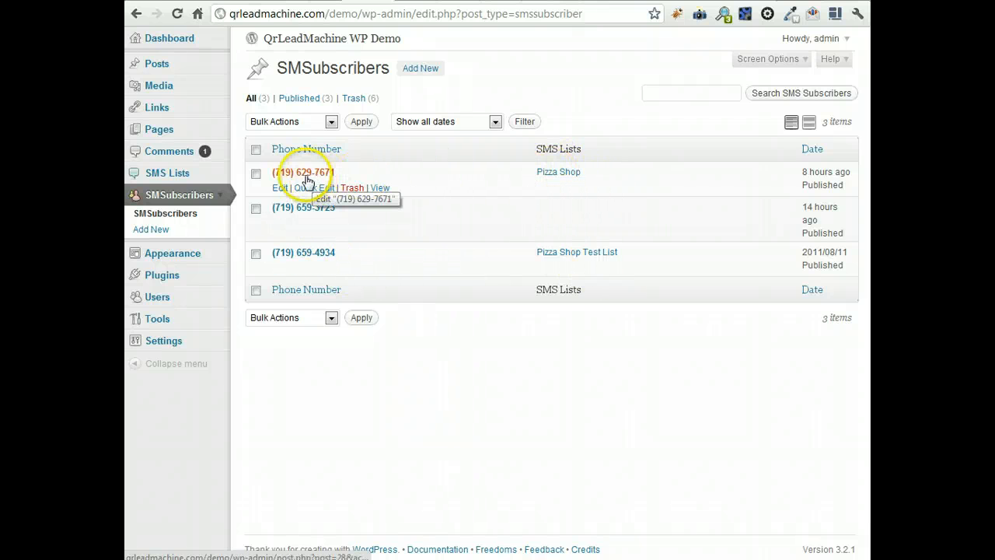
pyautogui.moveTo(596, 261)
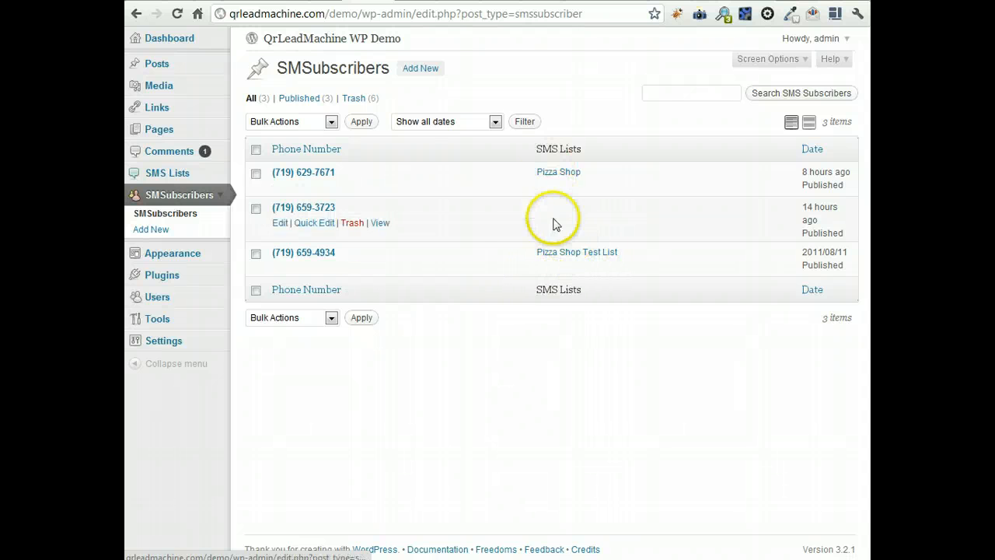
pyautogui.moveTo(300, 256)
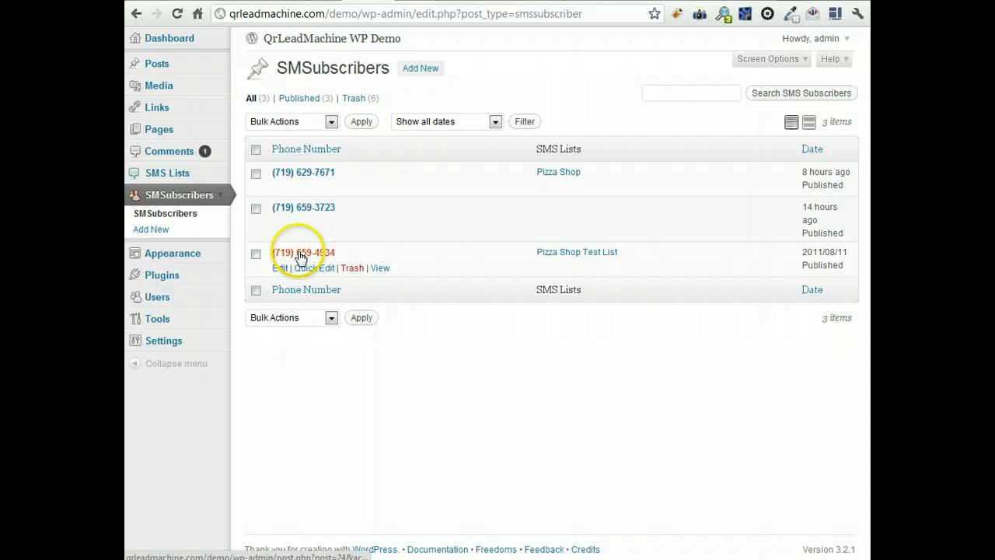
pyautogui.click(299, 252)
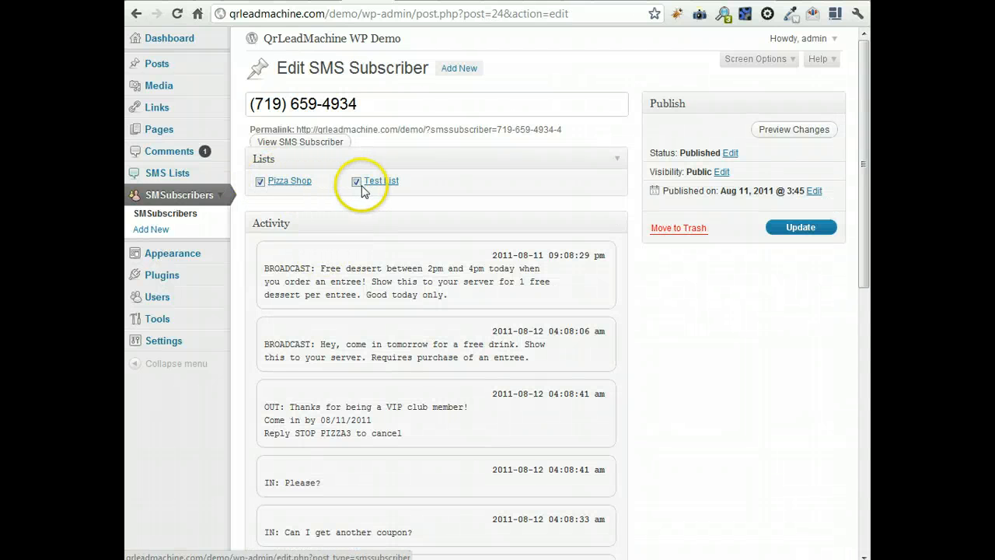
pyautogui.scroll(-3)
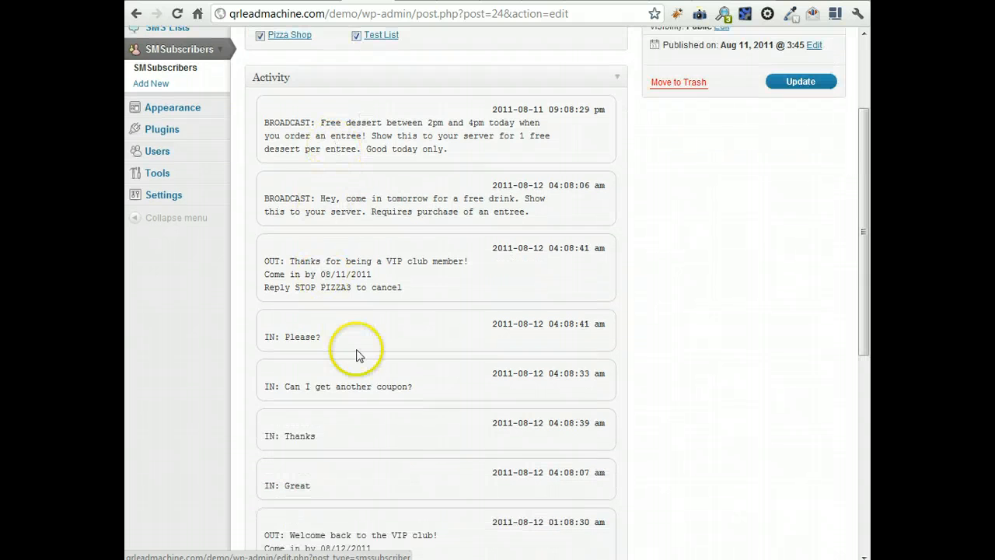
pyautogui.scroll(3)
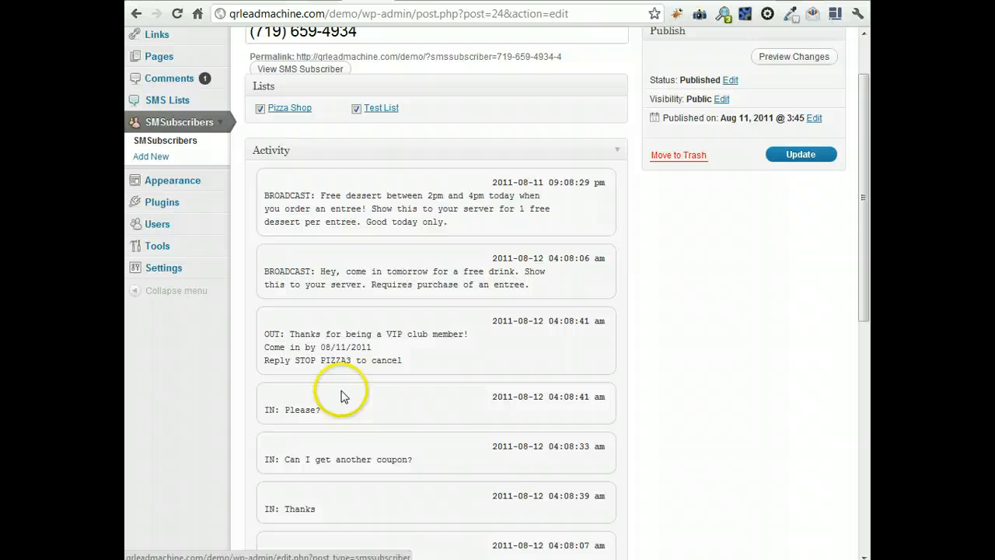
pyautogui.scroll(3)
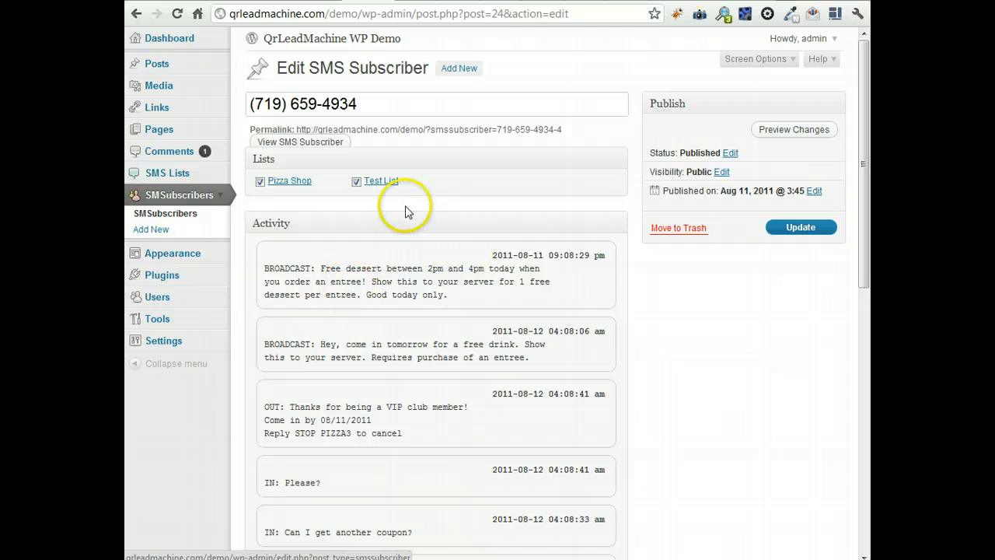
pyautogui.click(356, 180)
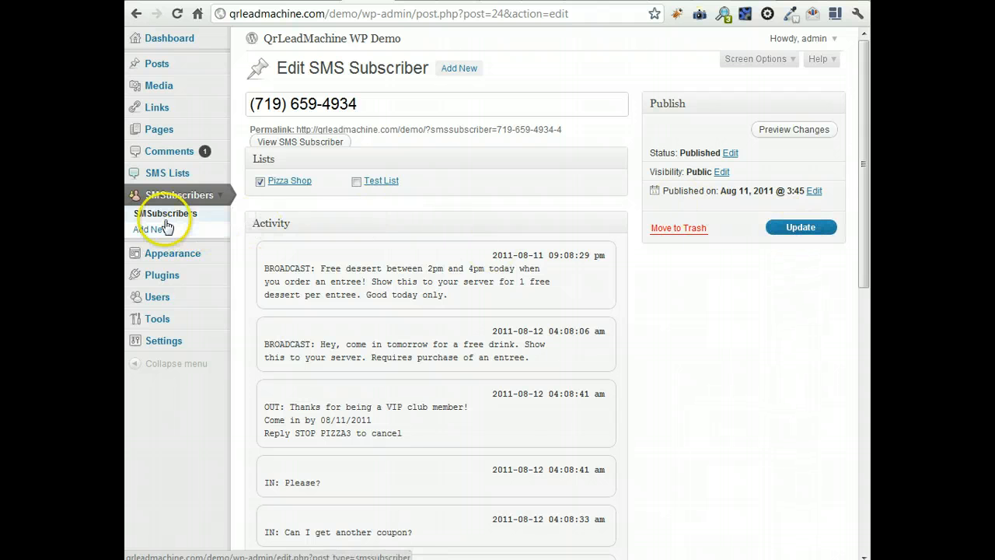
pyautogui.click(164, 213)
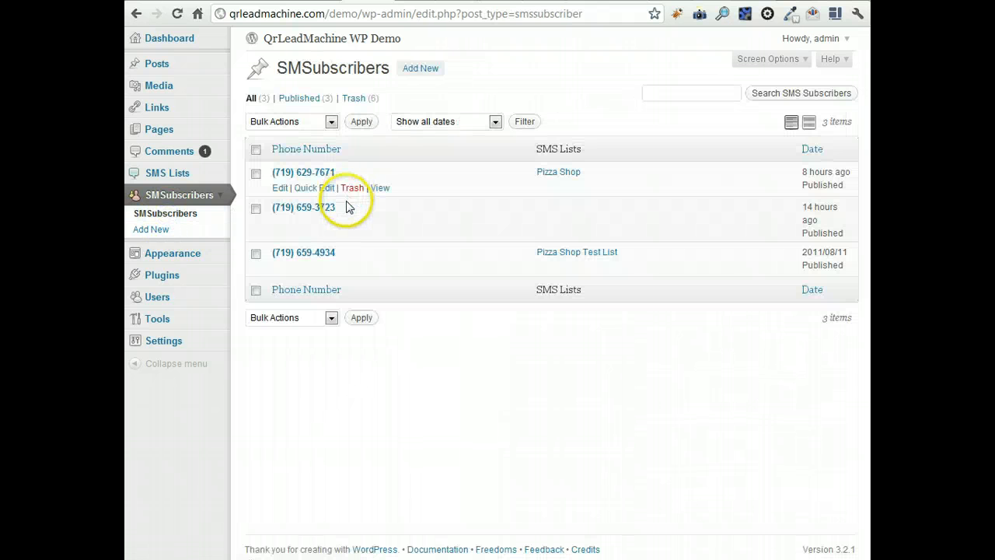
pyautogui.moveTo(281, 187)
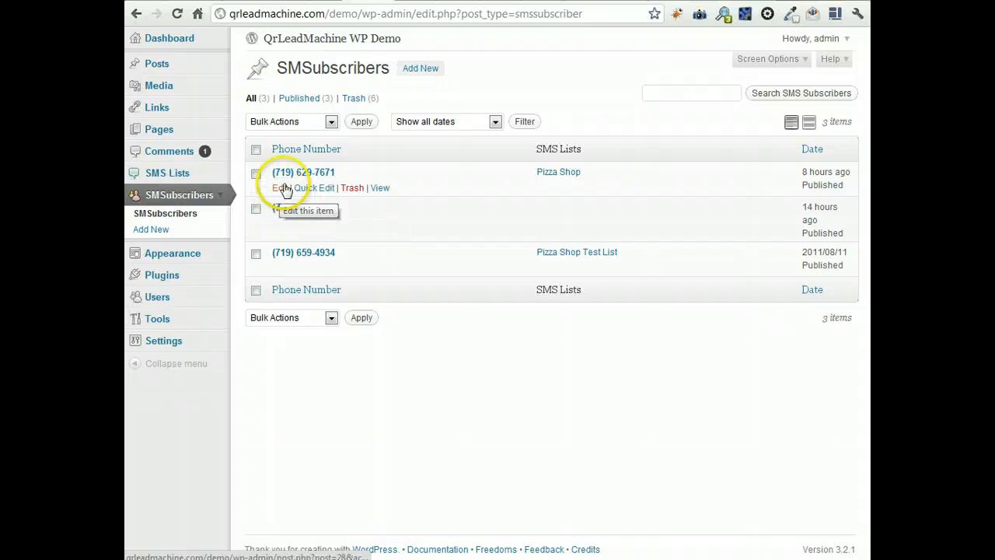
pyautogui.click(300, 187)
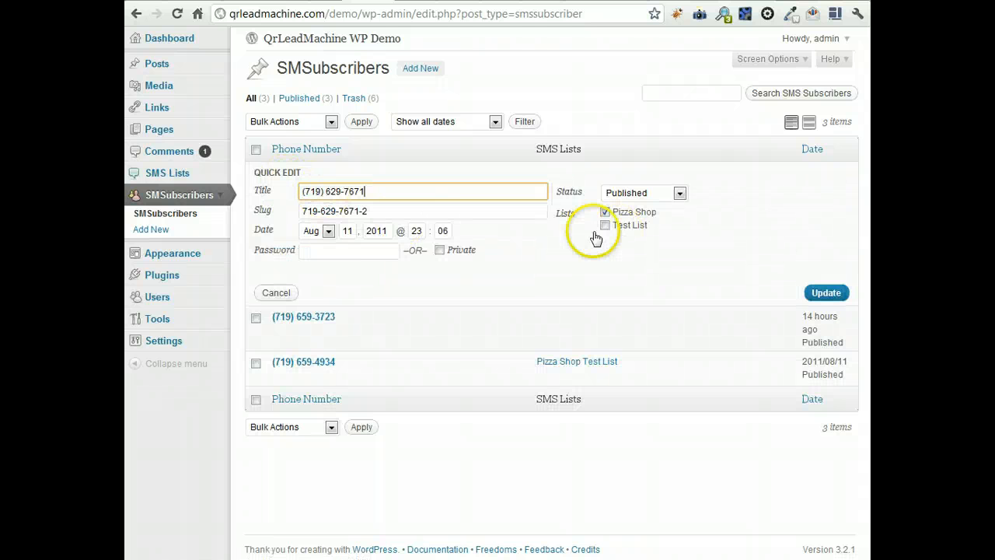
pyautogui.click(825, 293)
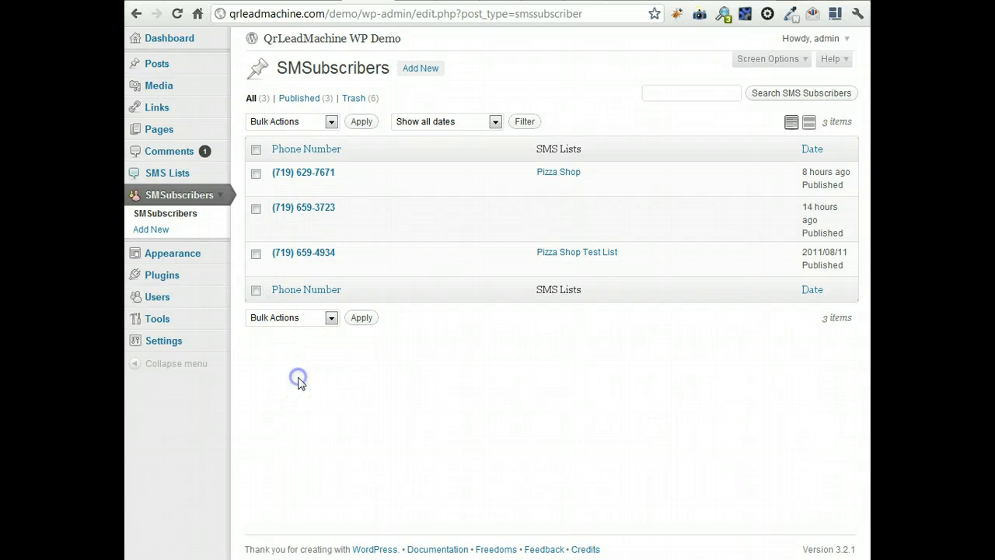
pyautogui.moveTo(281, 407)
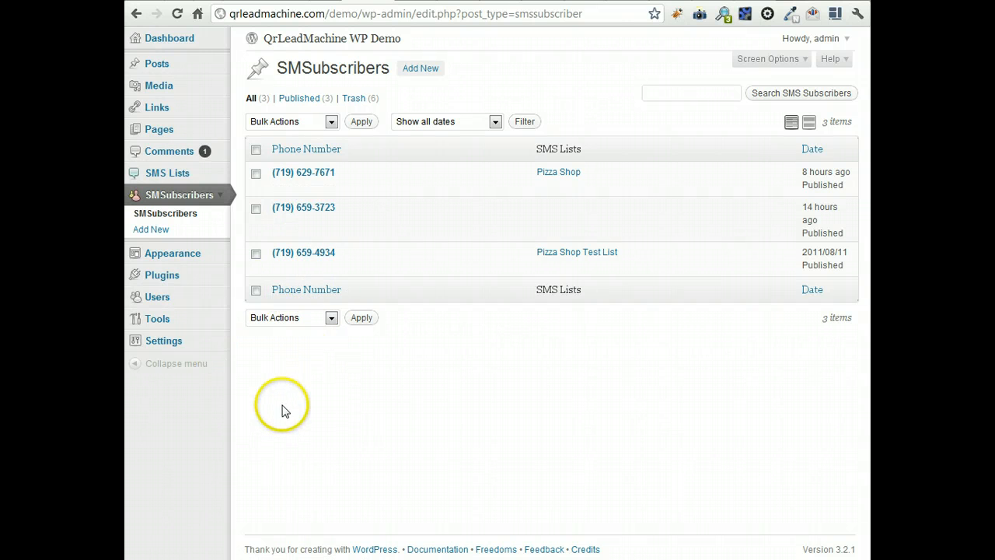
pyautogui.moveTo(297, 419)
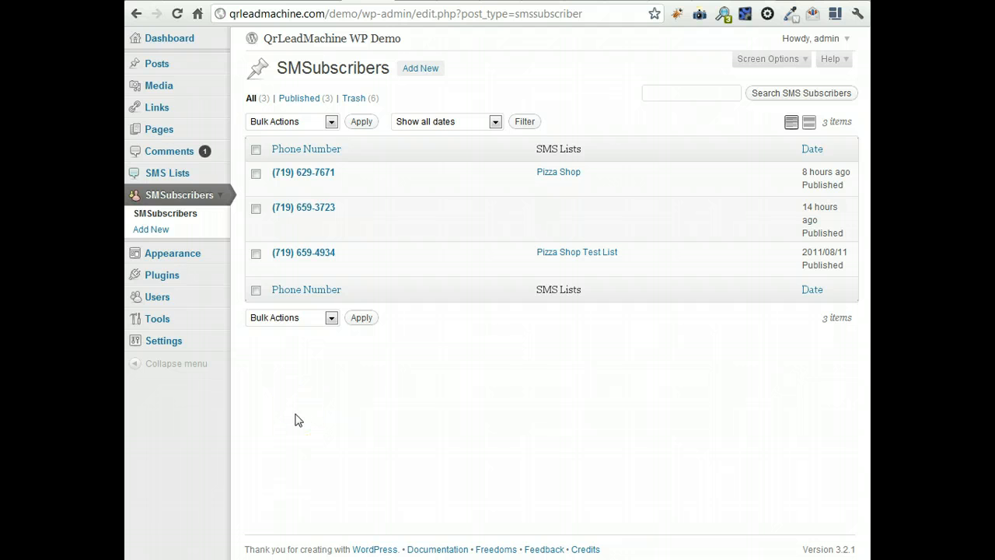